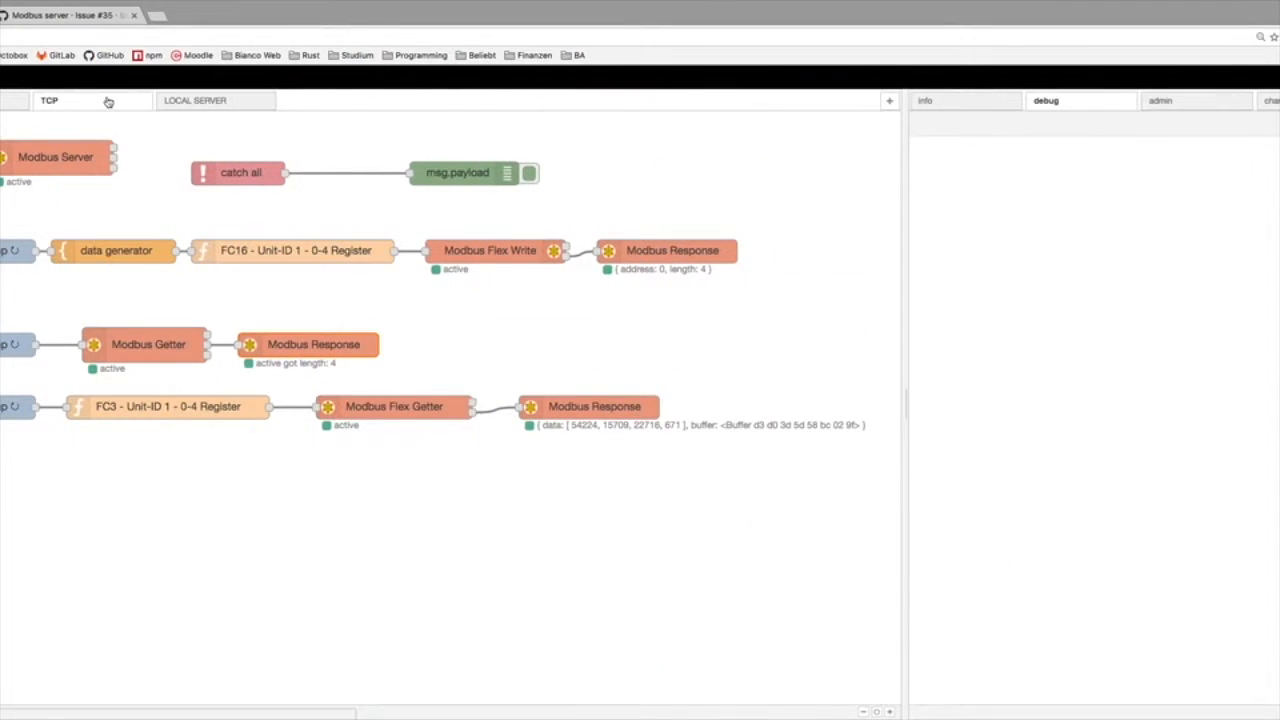
Browse the LOCAL SERVER, FC6 write and TCP flows, then bring up the Modbus Server node's settings.
click(196, 100)
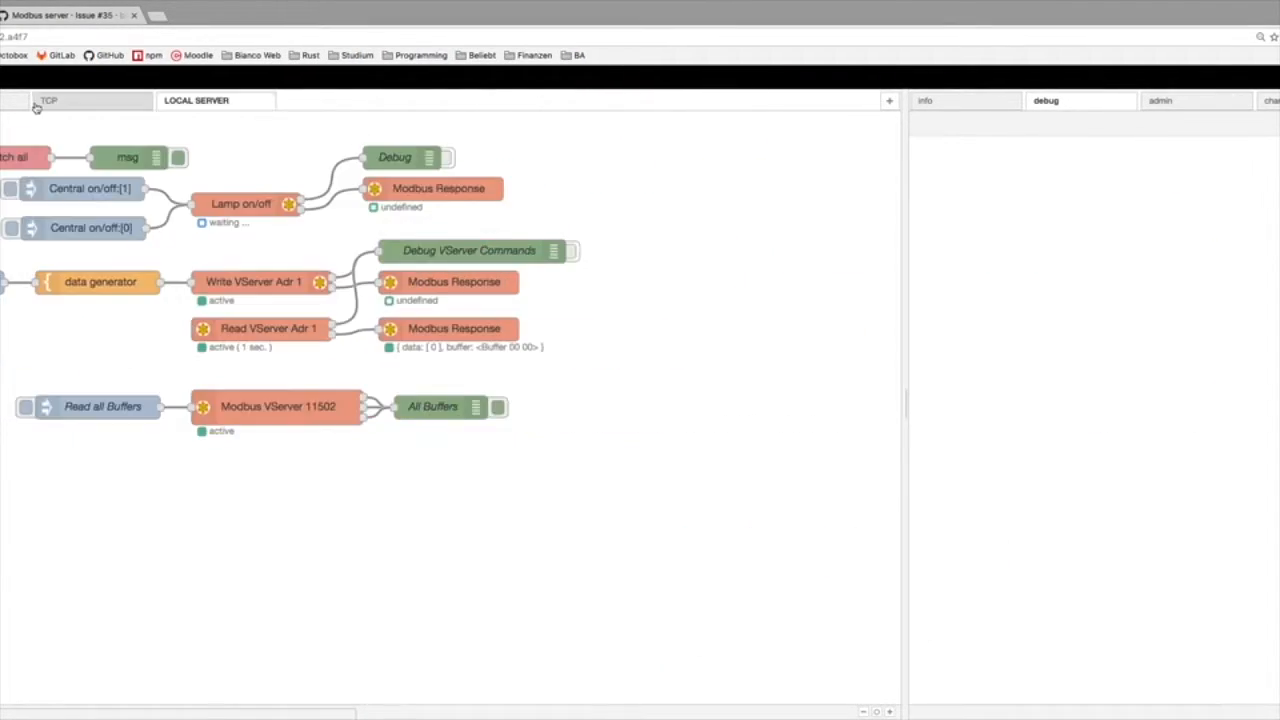
click(48, 100)
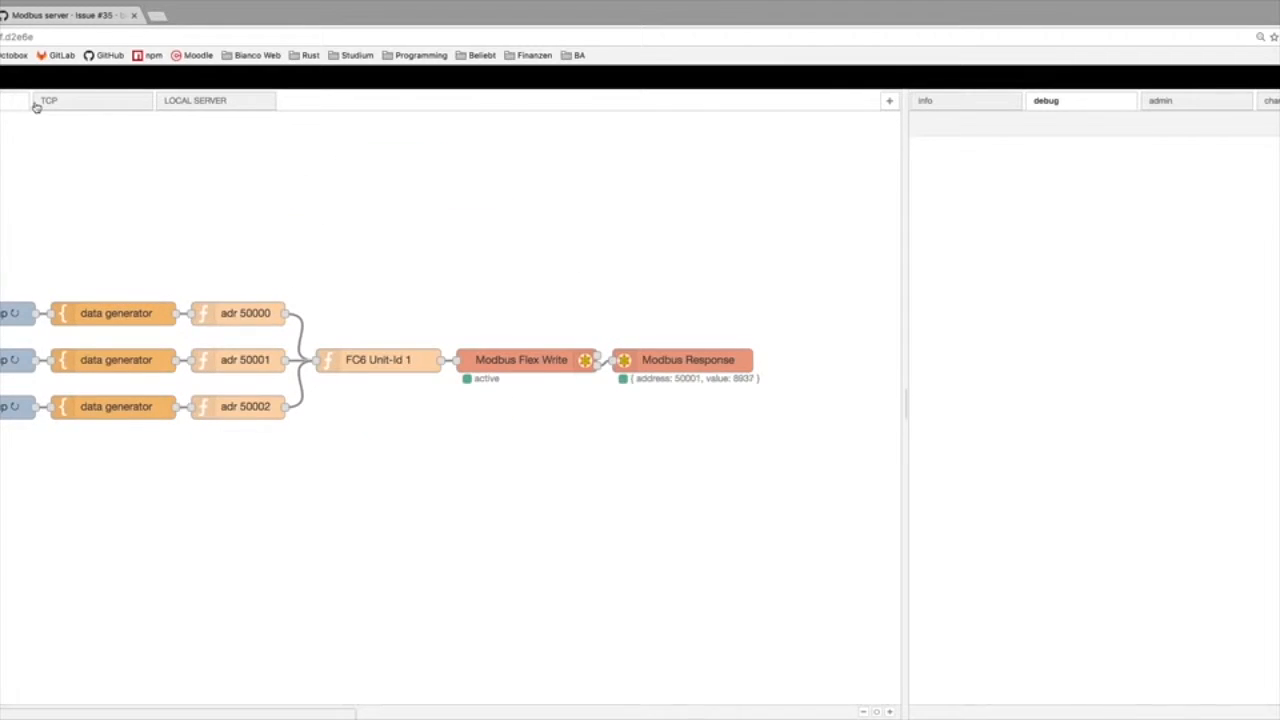
click(48, 100)
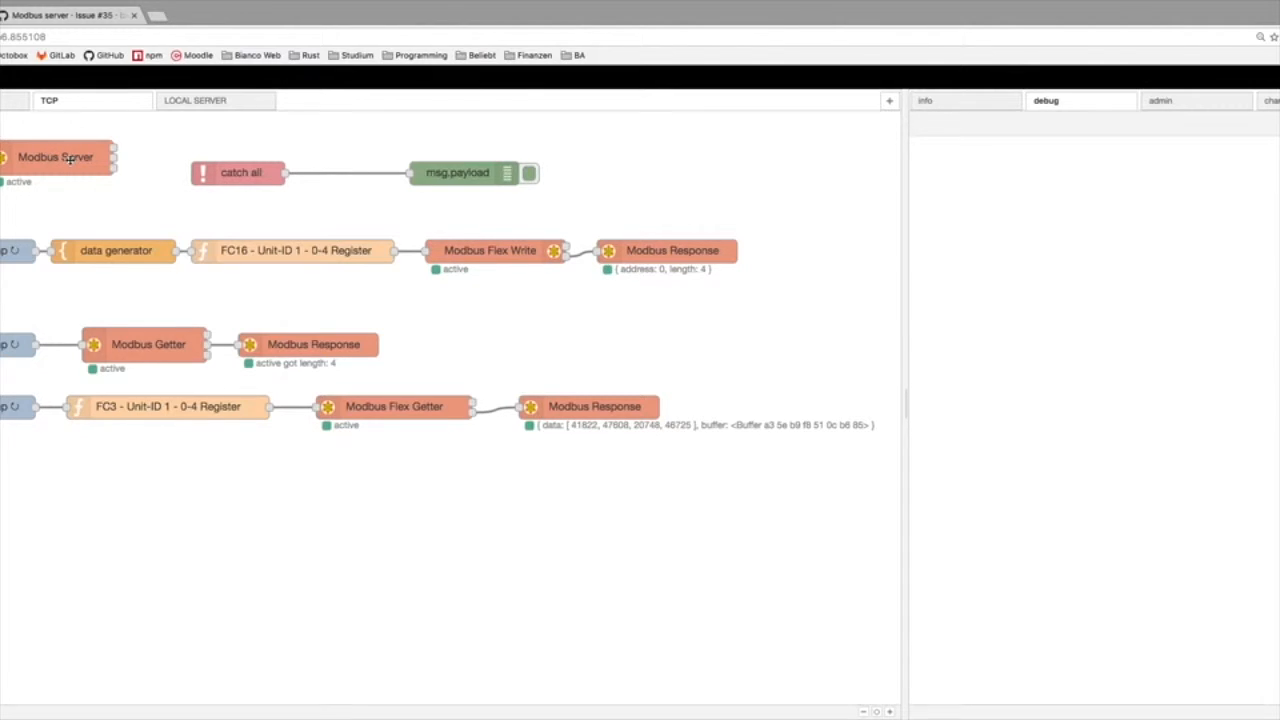
double_click(56, 156)
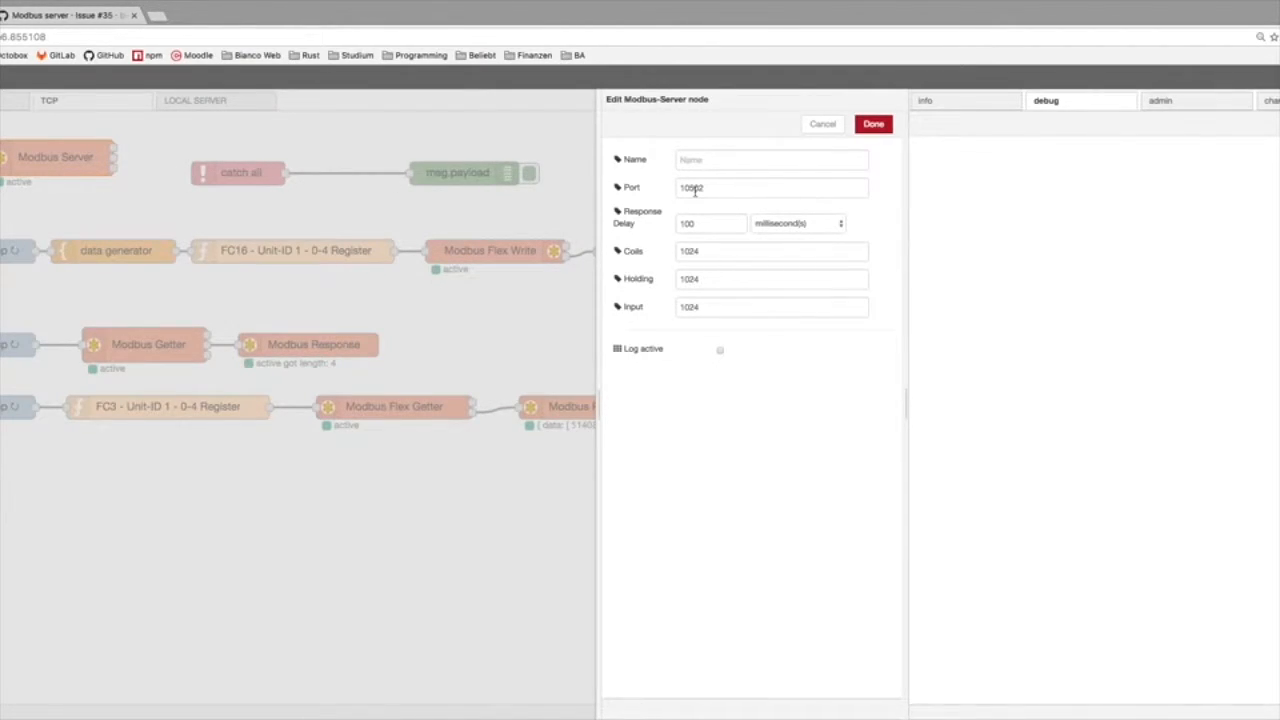
Set the Modbus Server response delay to 10 with the unit changed to seconds.
click(710, 224)
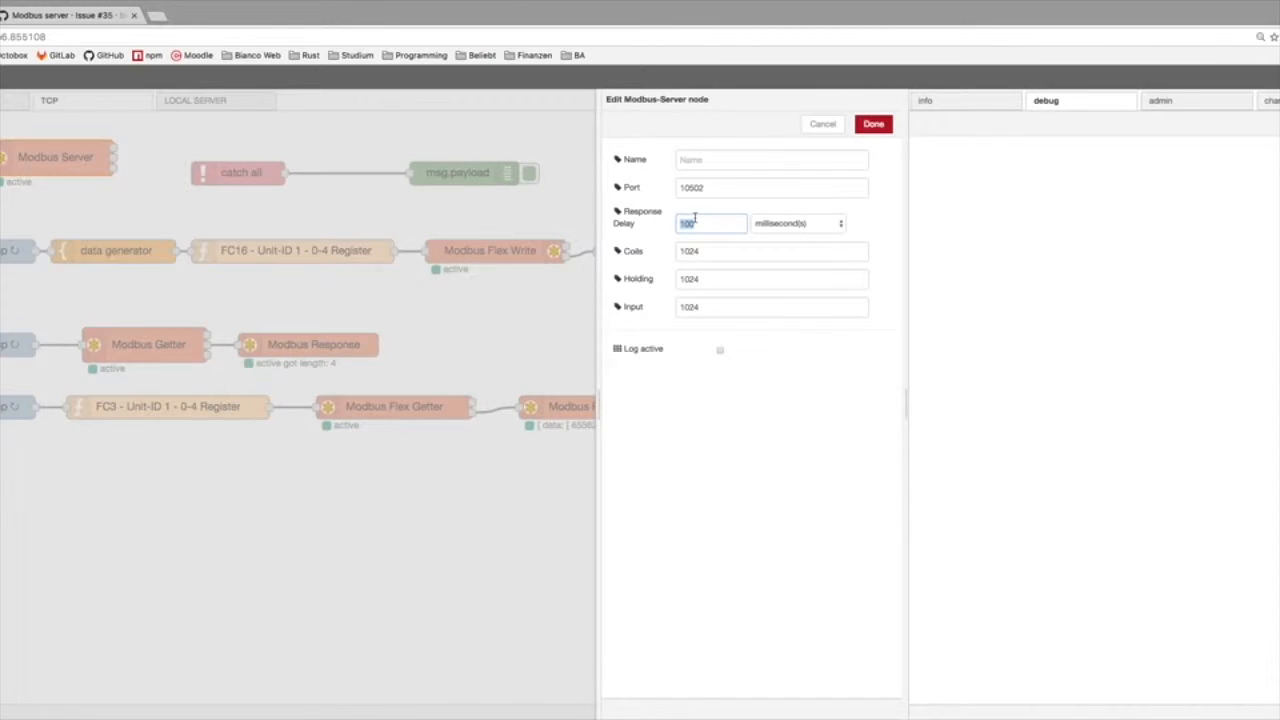
text(10)
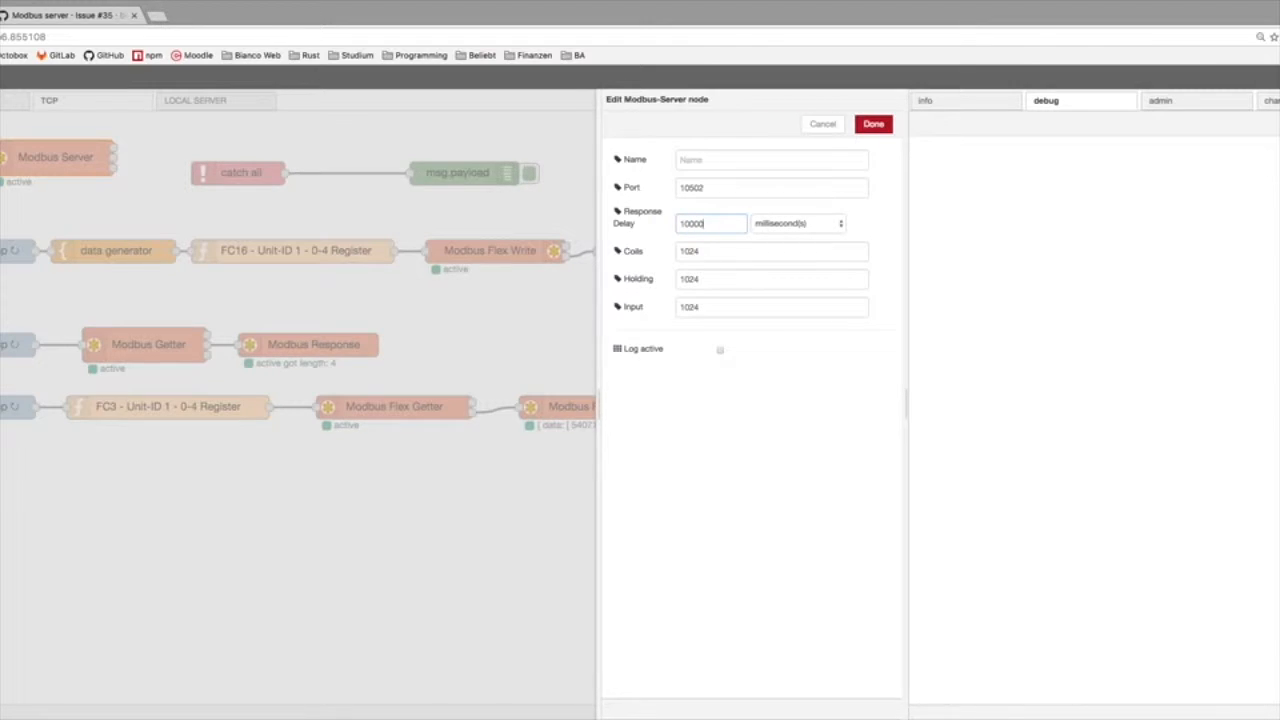
mouse_move(788, 222)
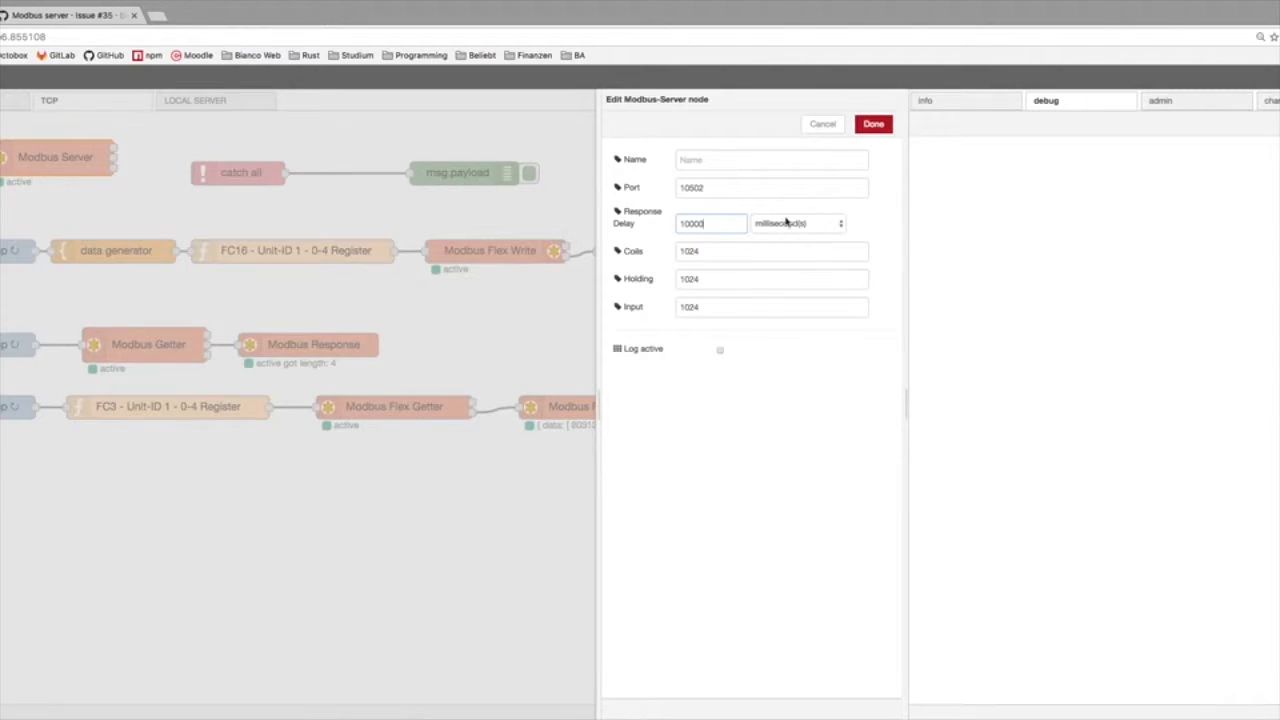
click(796, 224)
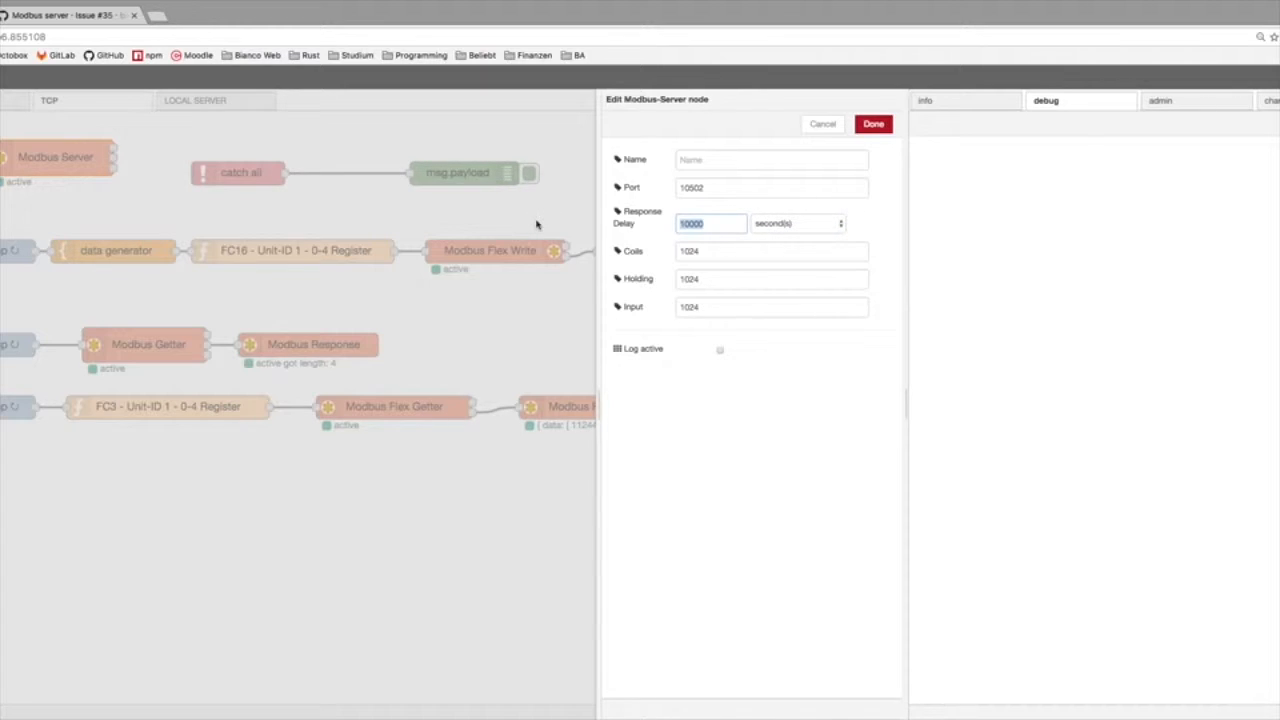
click(770, 188)
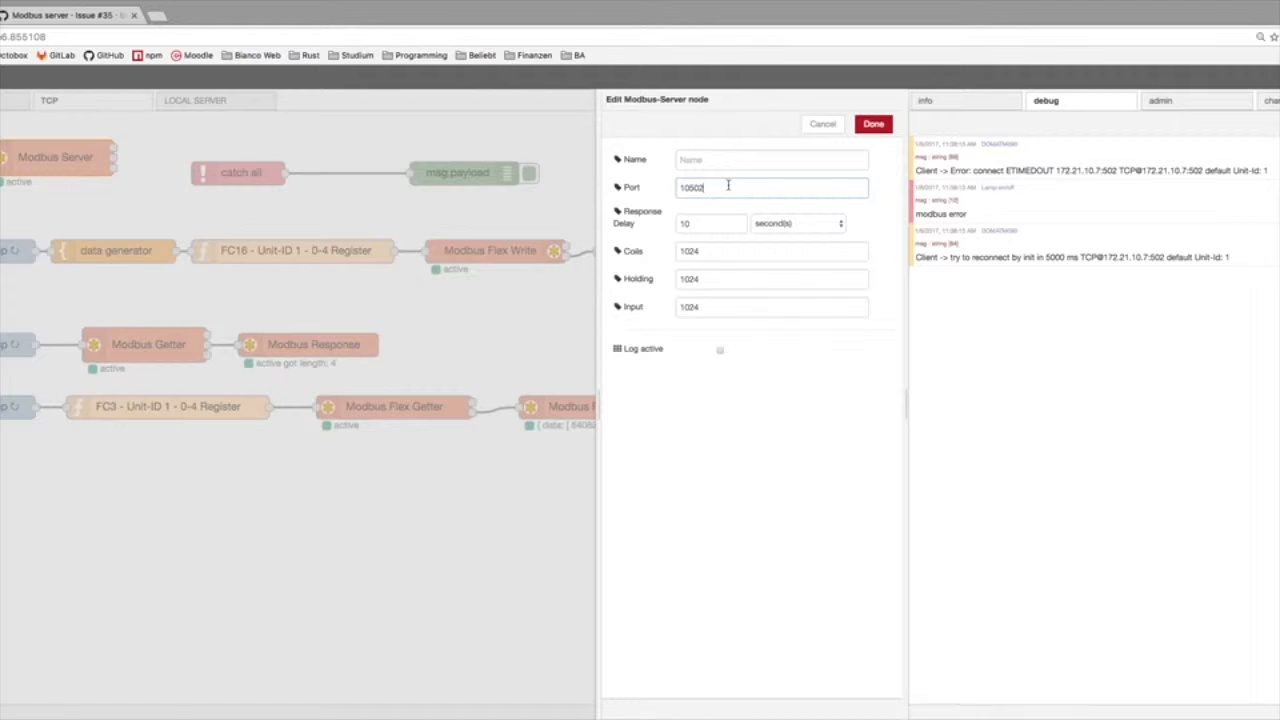
Set the response delay back to 100 with the unit changed to milliseconds.
click(710, 224)
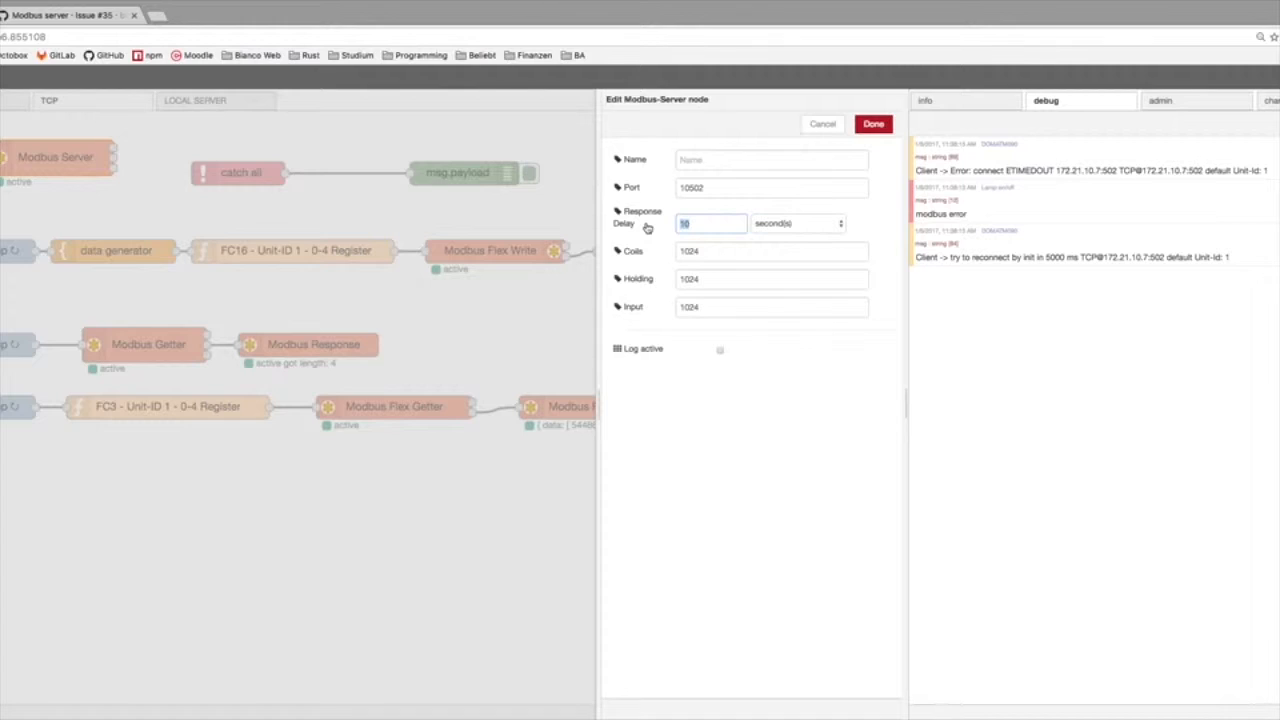
text(100)
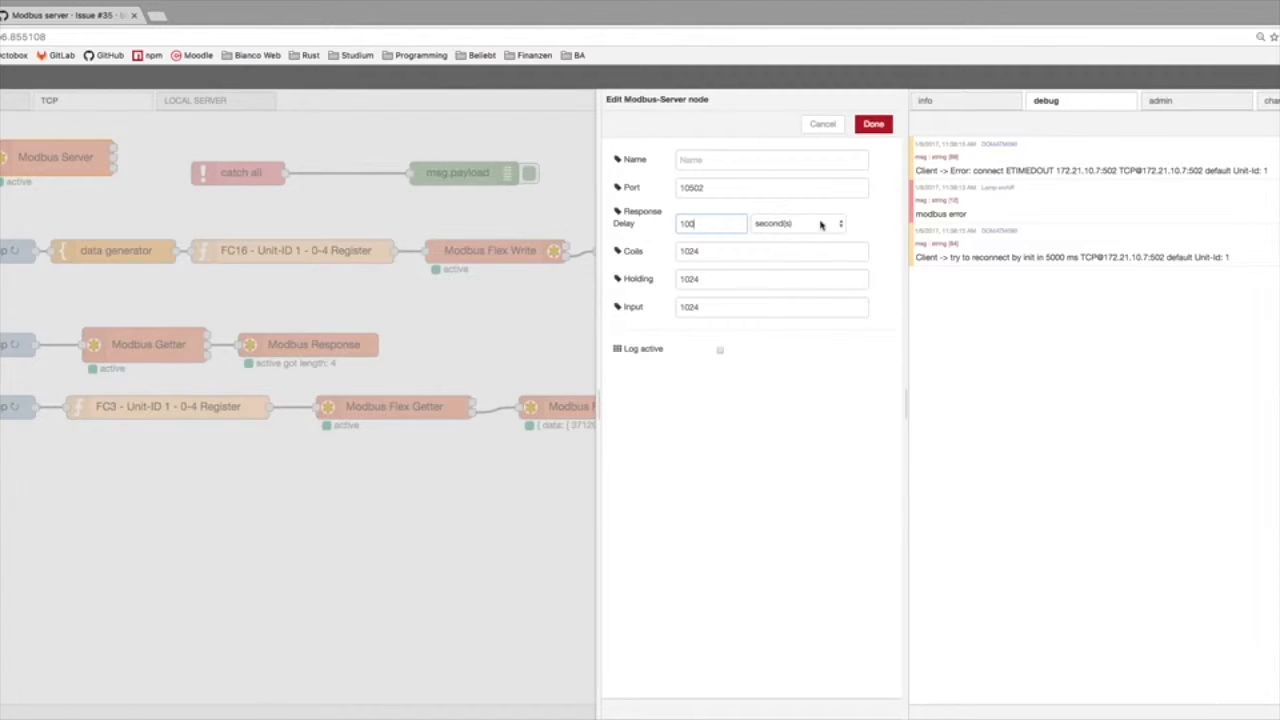
click(796, 224)
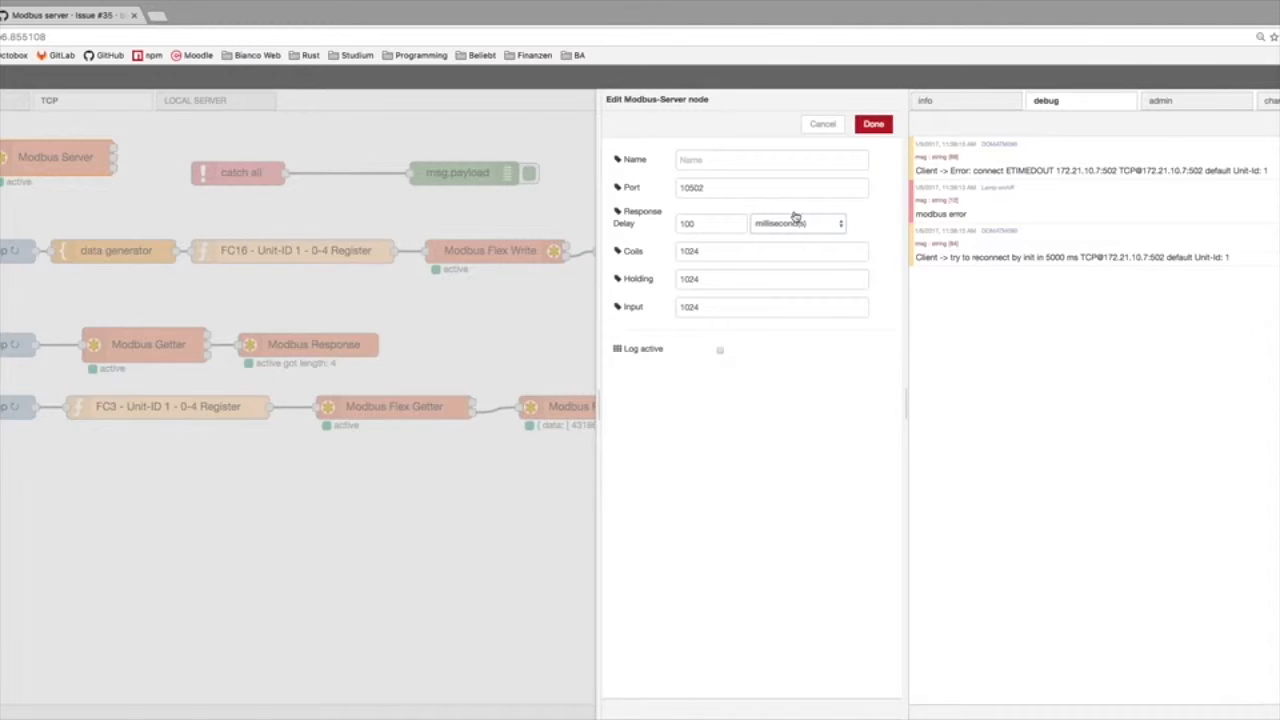
click(710, 224)
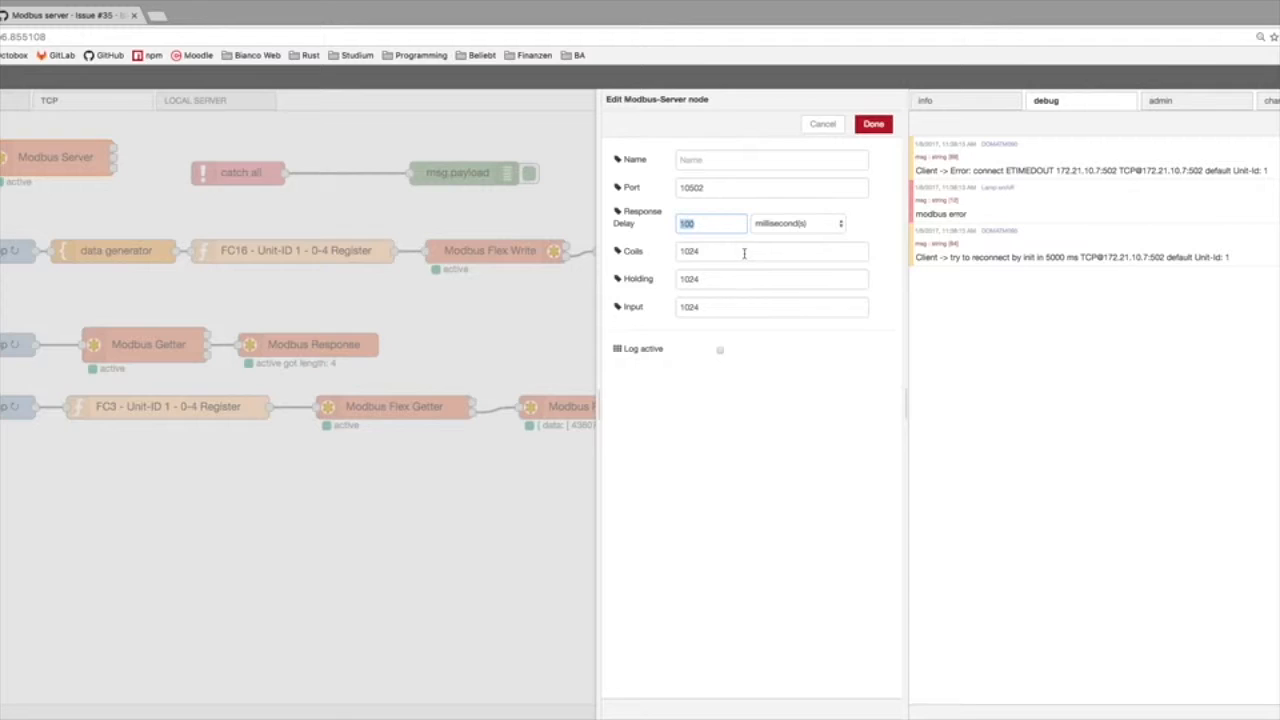
mouse_move(644, 224)
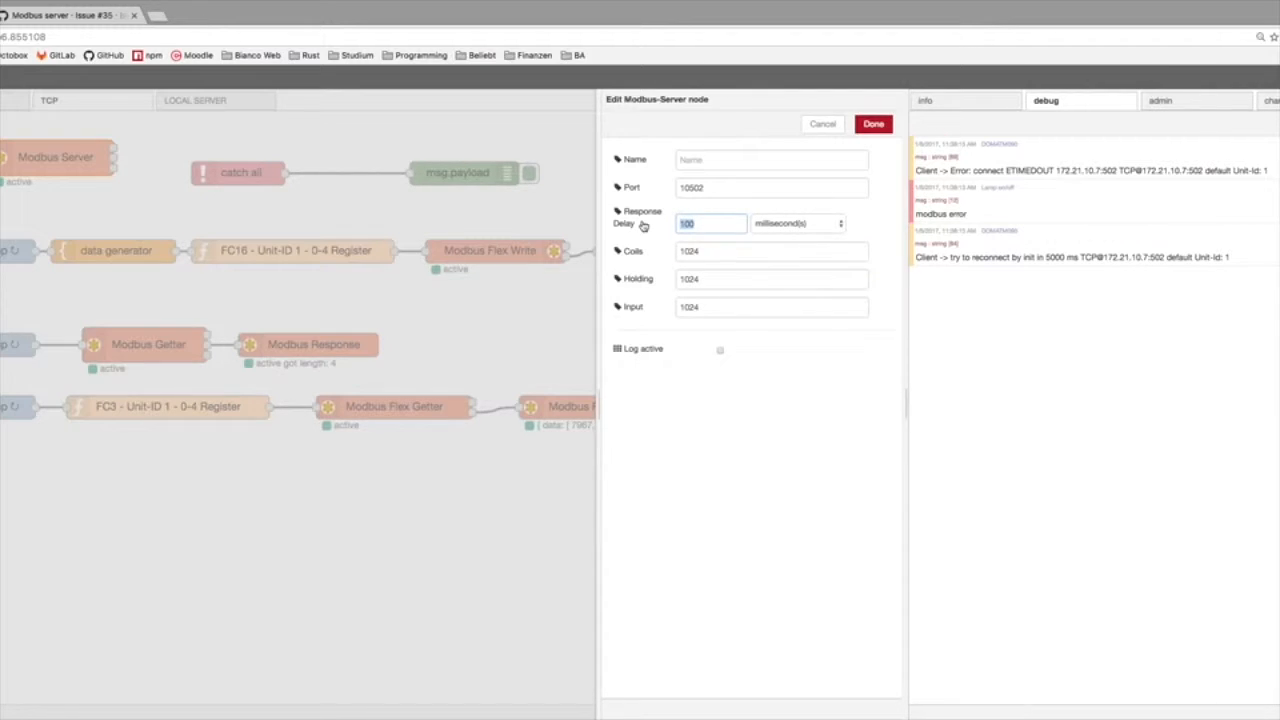
text(500)
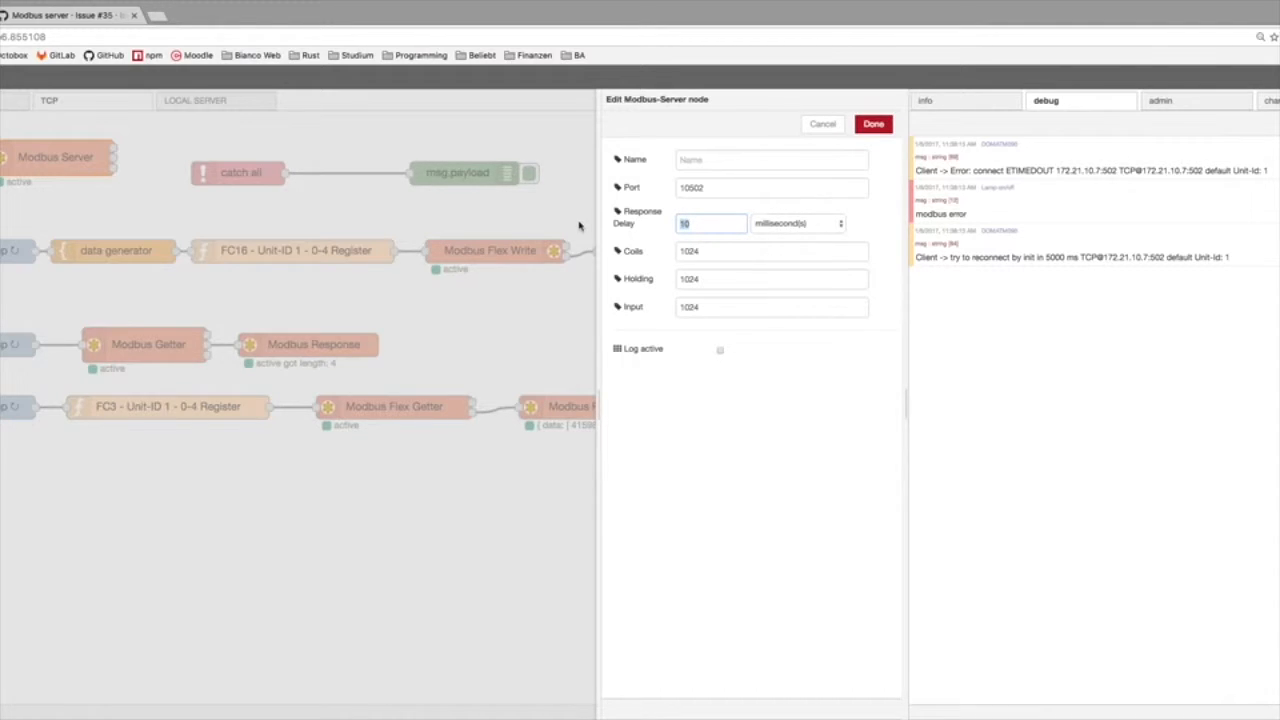
click(772, 188)
text(1)
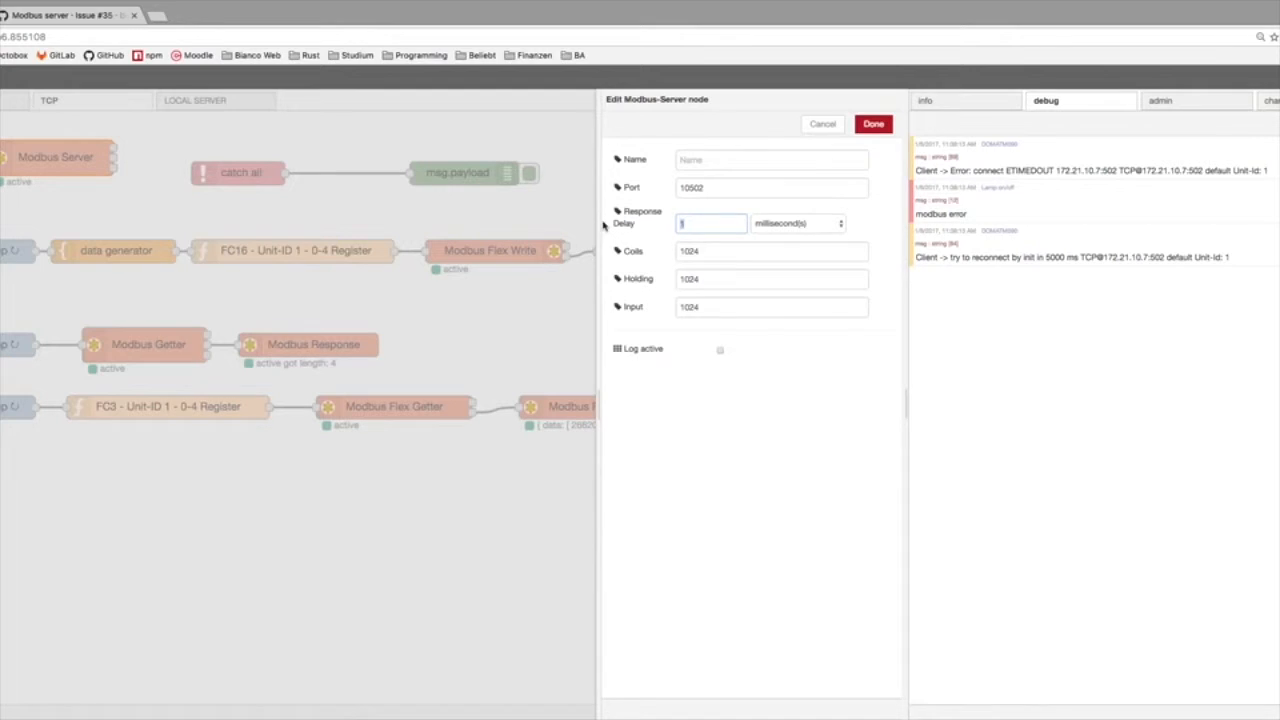
text(00)
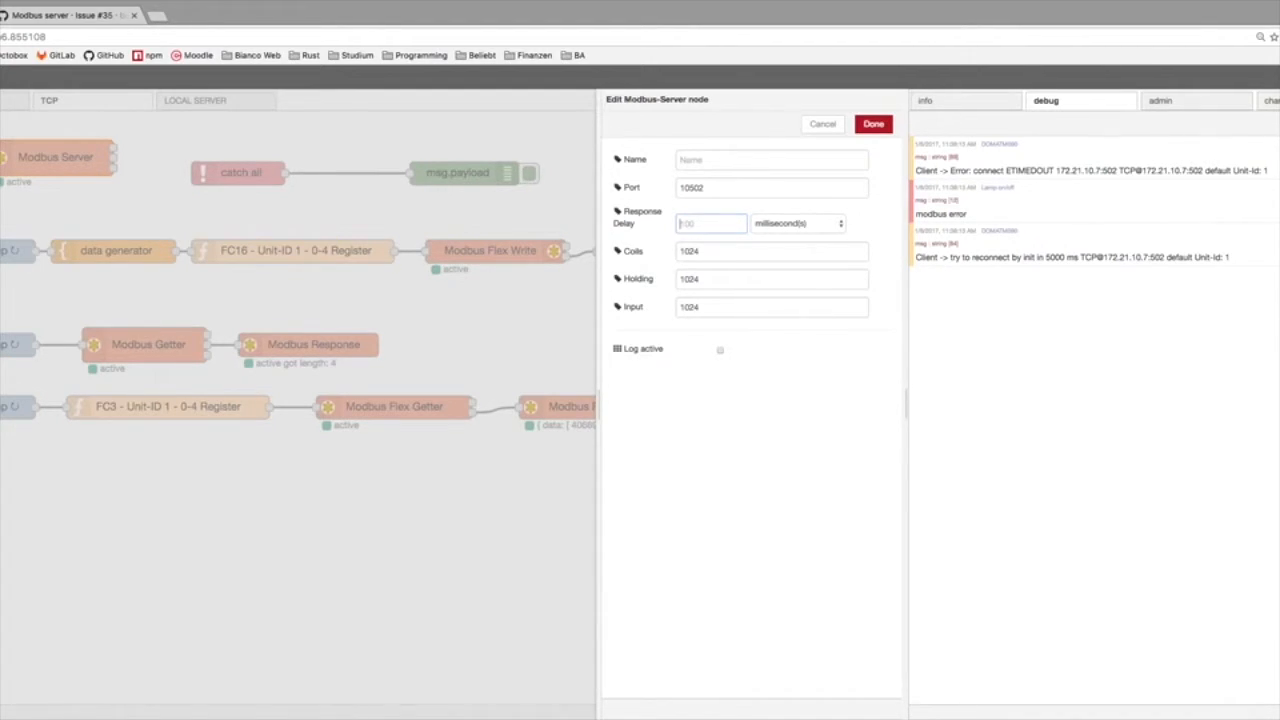
text(100)
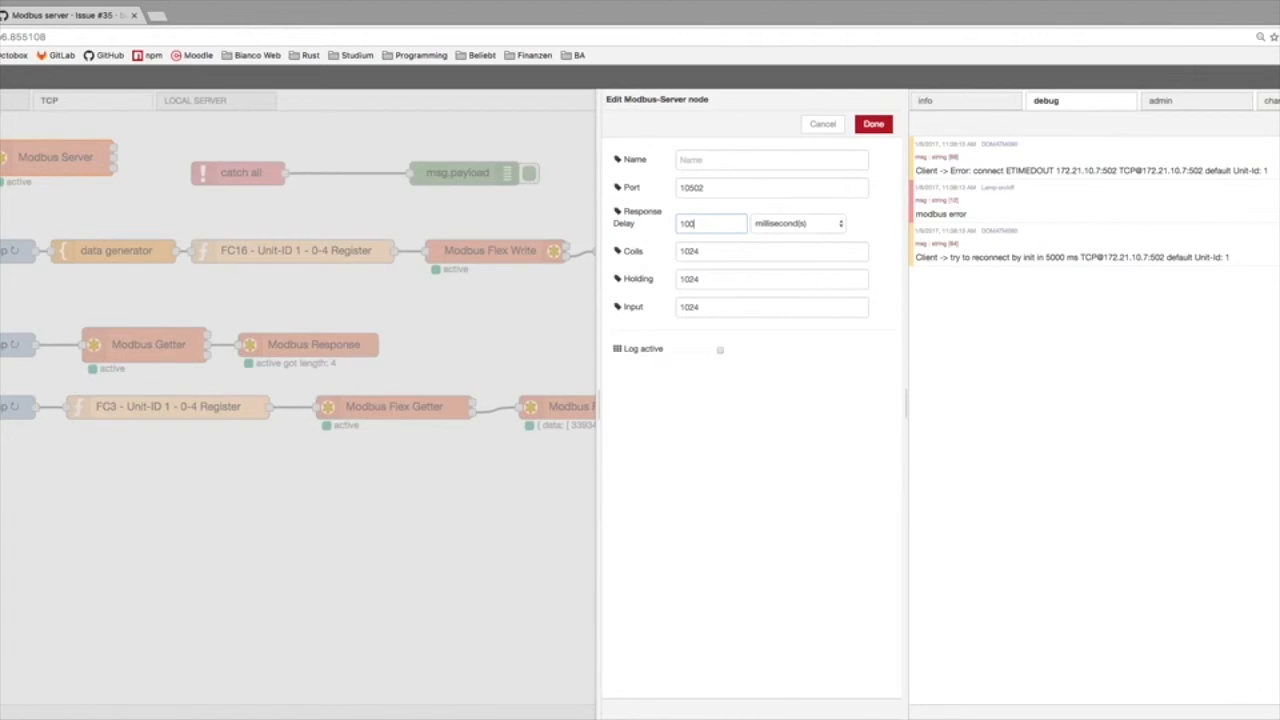
mouse_move(912, 136)
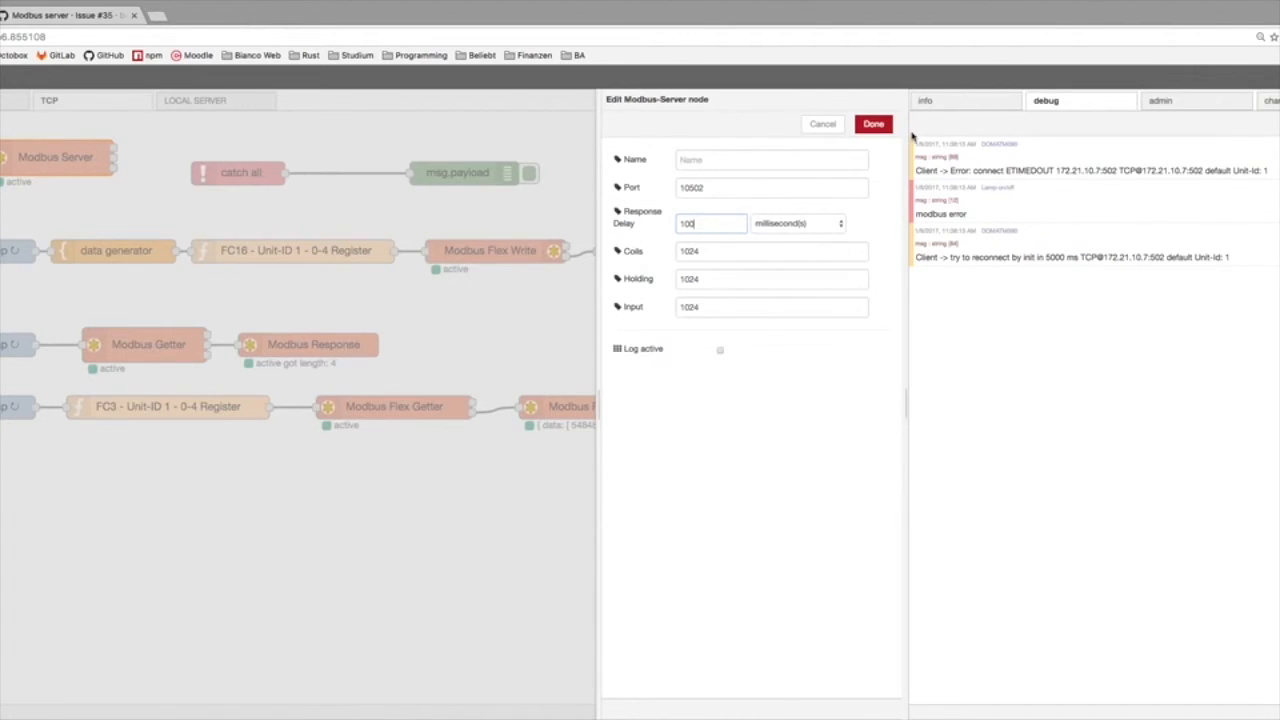